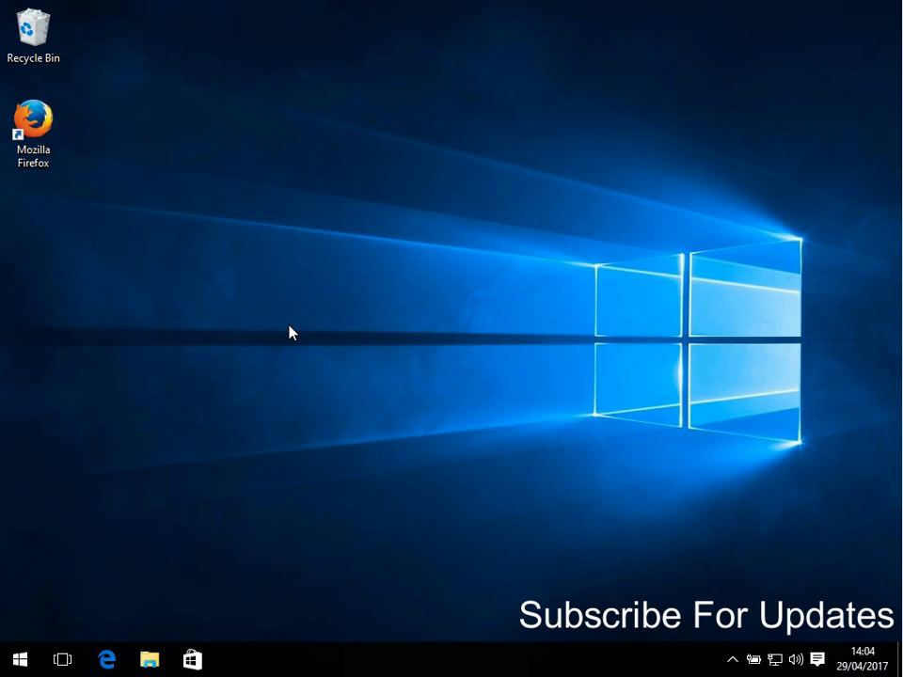
pyautogui.moveTo(90, 147)
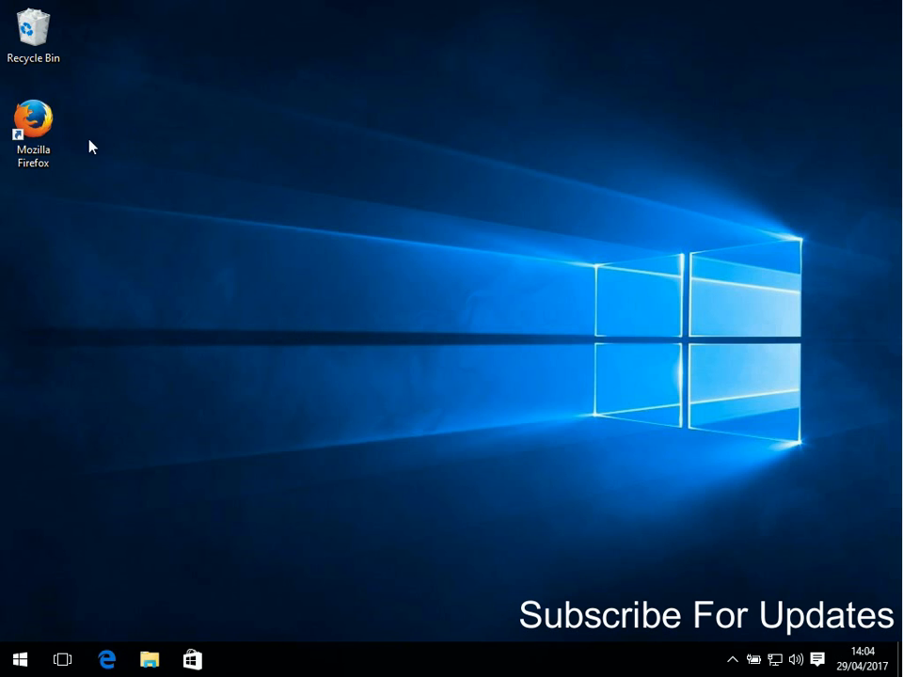
# - Launch Mozilla Firefox from its desktop shortcut
pyautogui.click(34, 131)
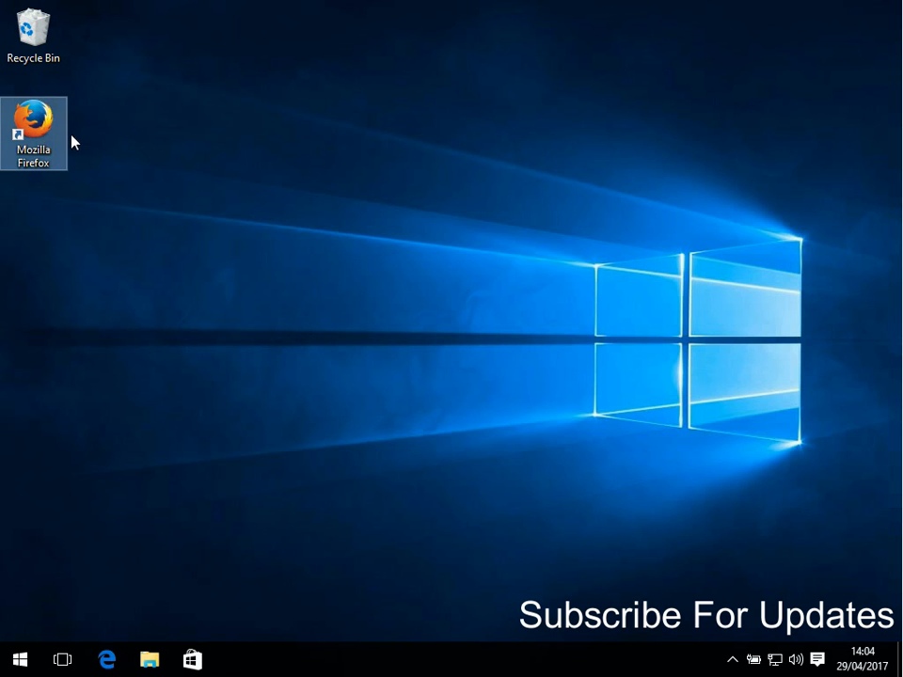
pyautogui.doubleClick(34, 134)
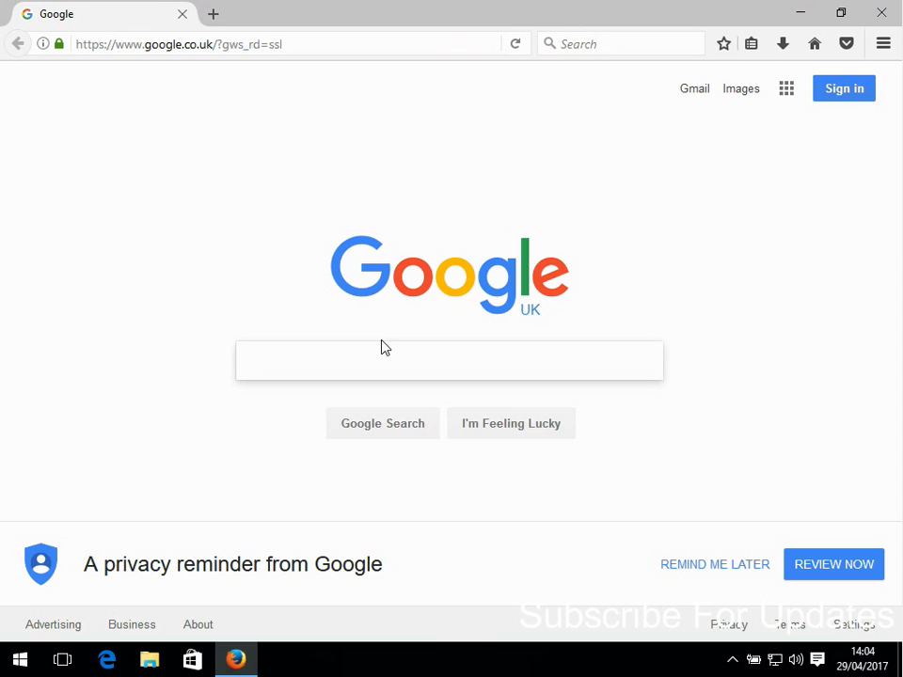
# - Search Google for 'teamviewer' and follow the TeamViewer 12 Download result
pyautogui.write('teamviewer')
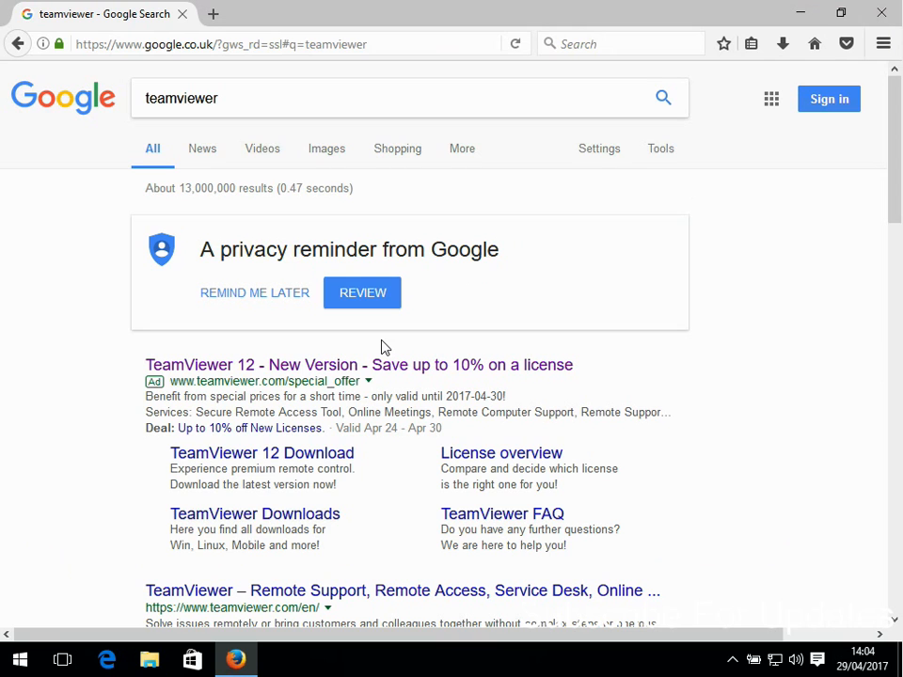
pyautogui.moveTo(376, 339)
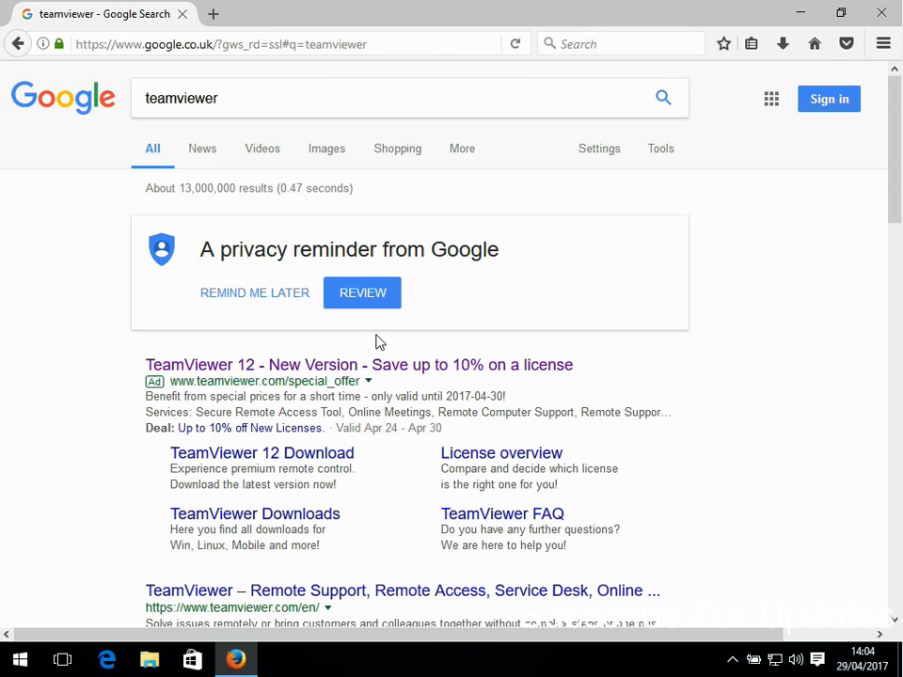
pyautogui.moveTo(229, 466)
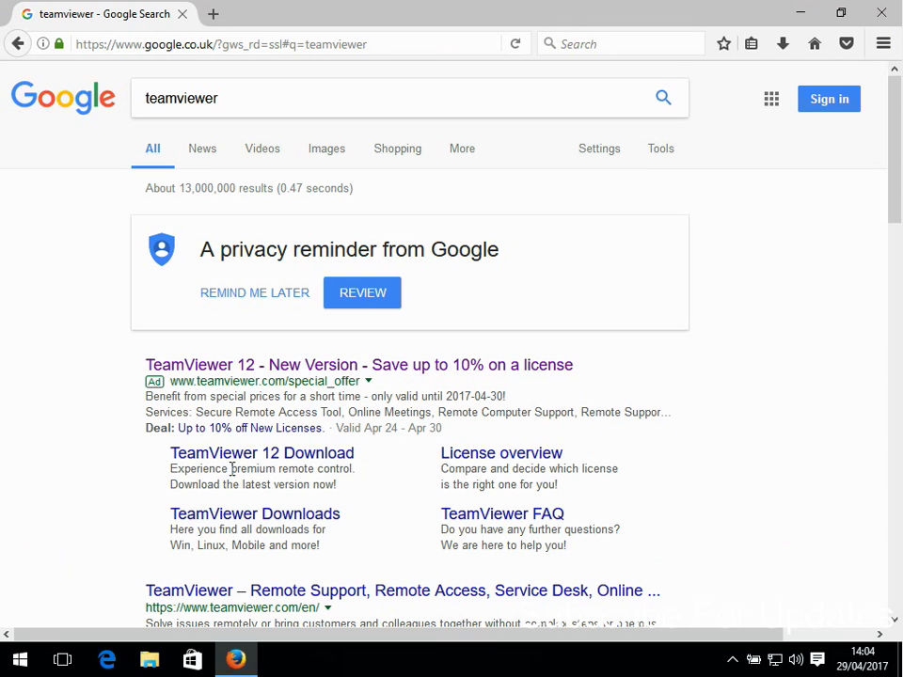
pyautogui.moveTo(262, 451)
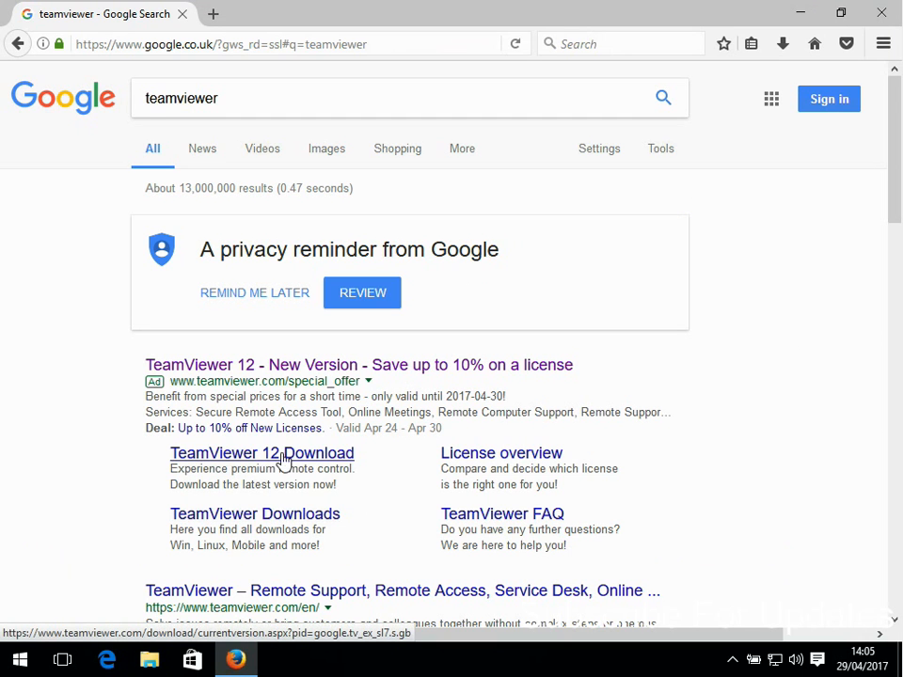
pyautogui.click(262, 452)
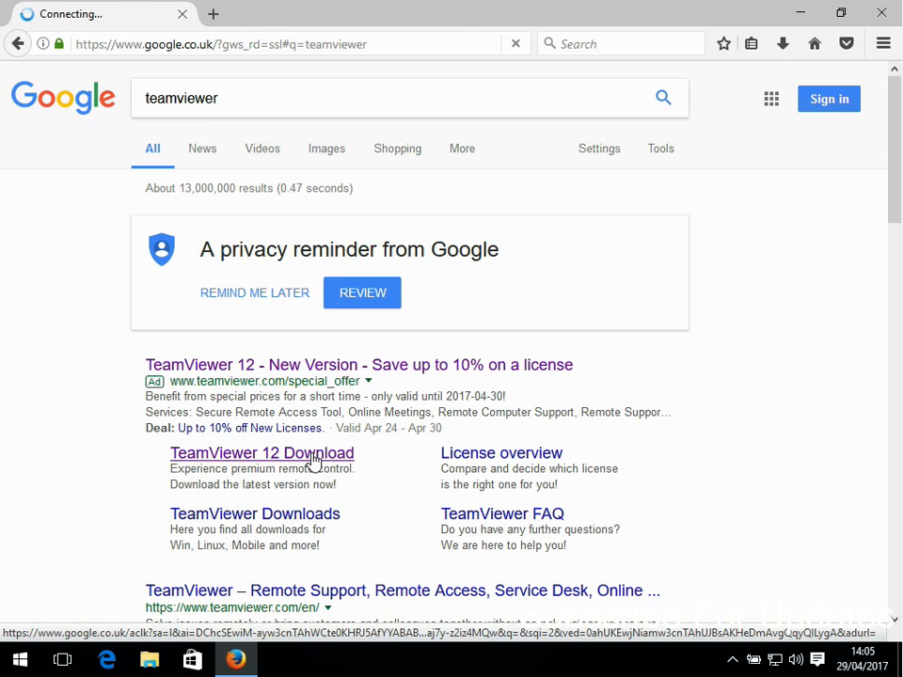
# - Start the TeamViewer 12 download from the TeamViewer website
pyautogui.click(262, 451)
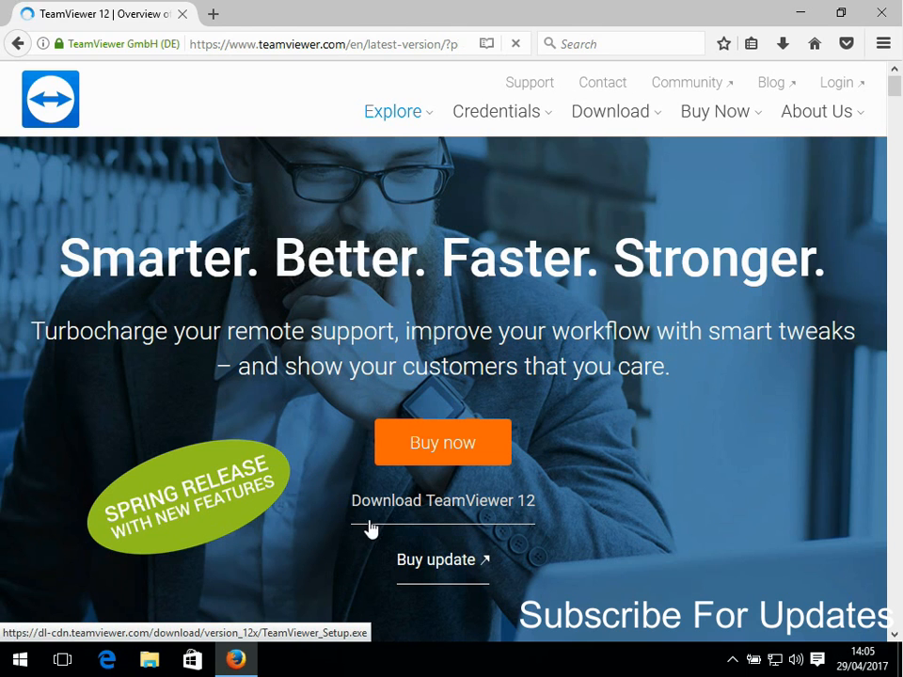
pyautogui.moveTo(461, 504)
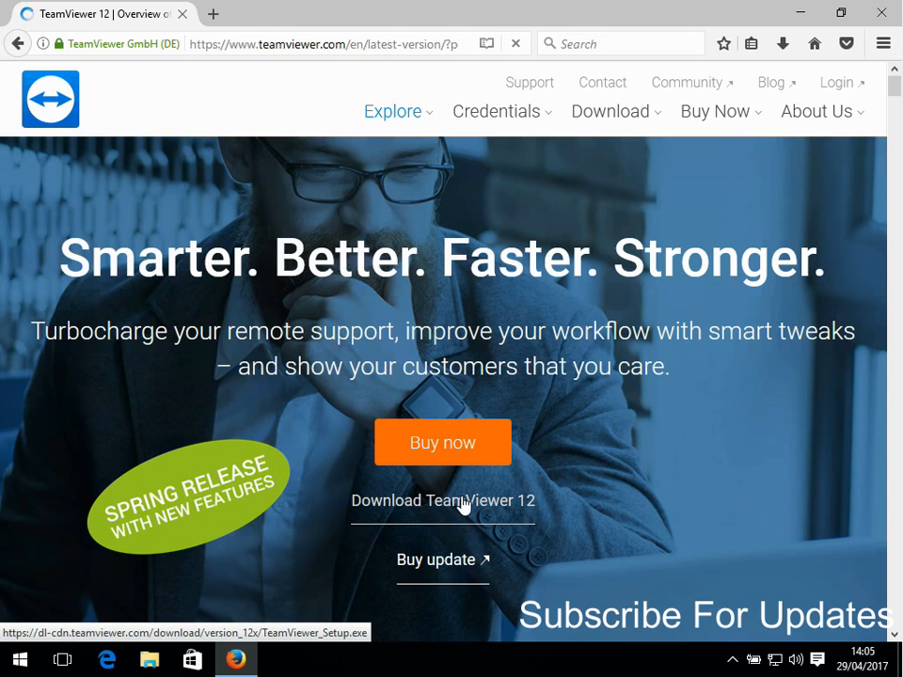
pyautogui.click(442, 500)
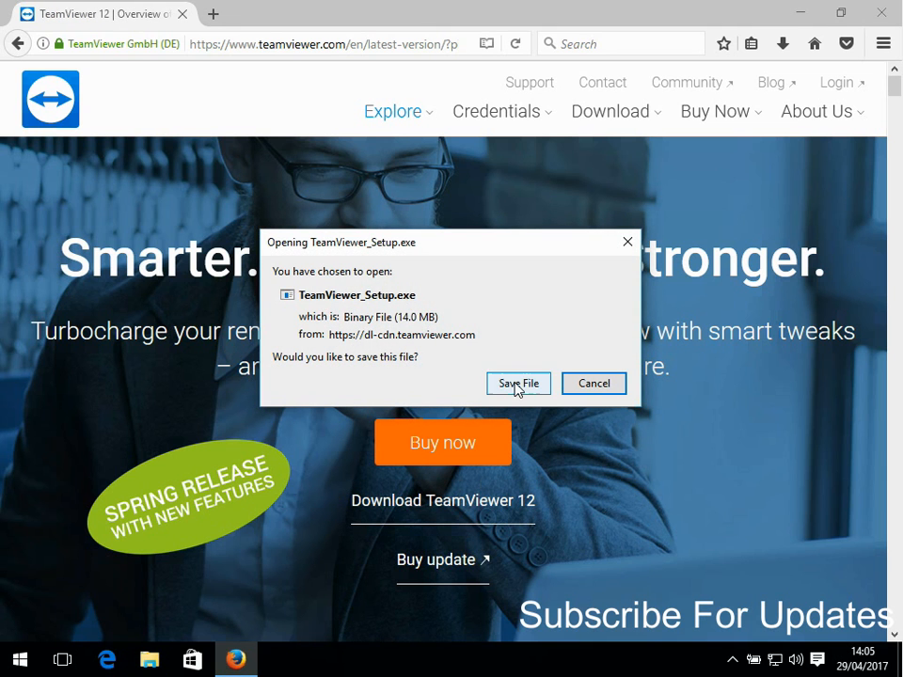
# - Save TeamViewer_Setup.exe (14.0 MB) and run it from the Downloads panel
pyautogui.click(517, 384)
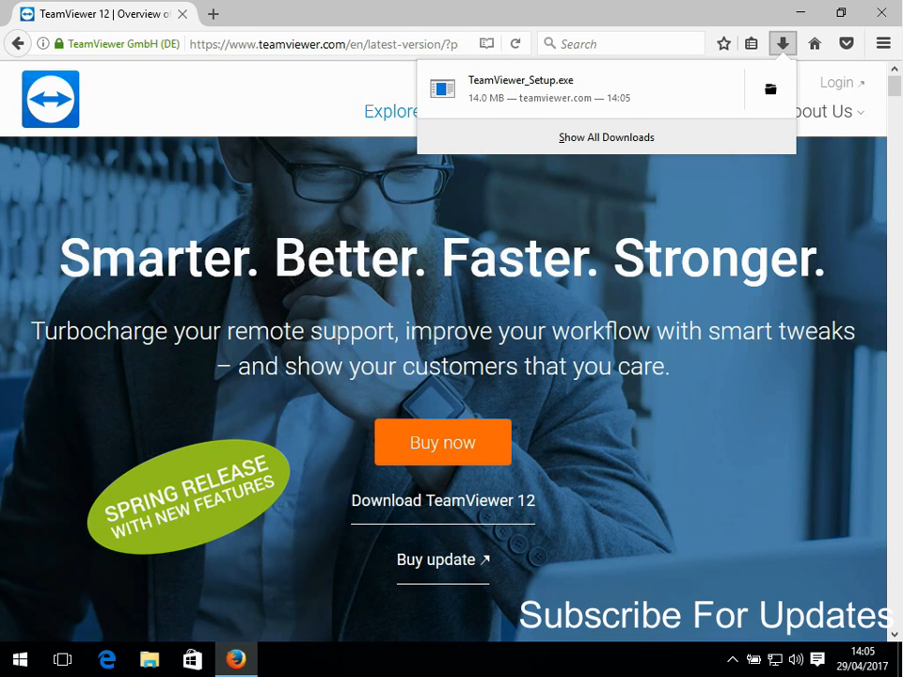
pyautogui.moveTo(338, 335)
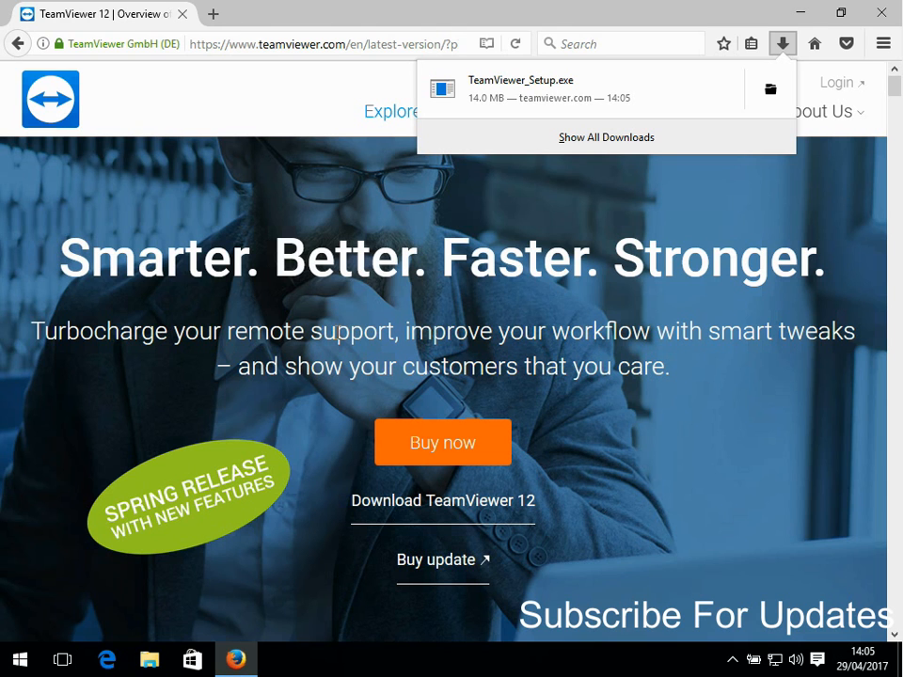
pyautogui.moveTo(358, 324)
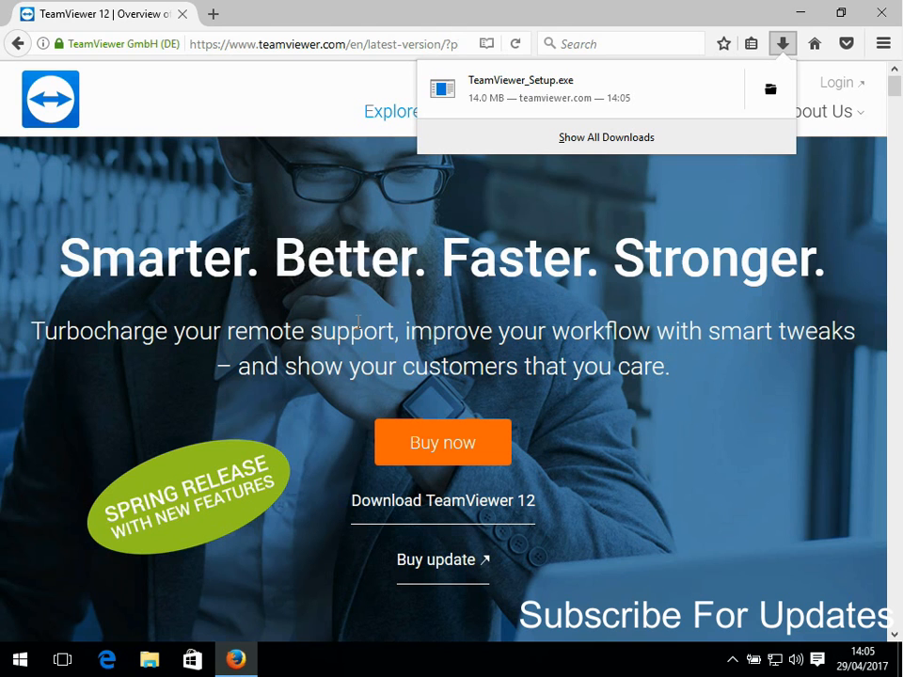
pyautogui.moveTo(643, 198)
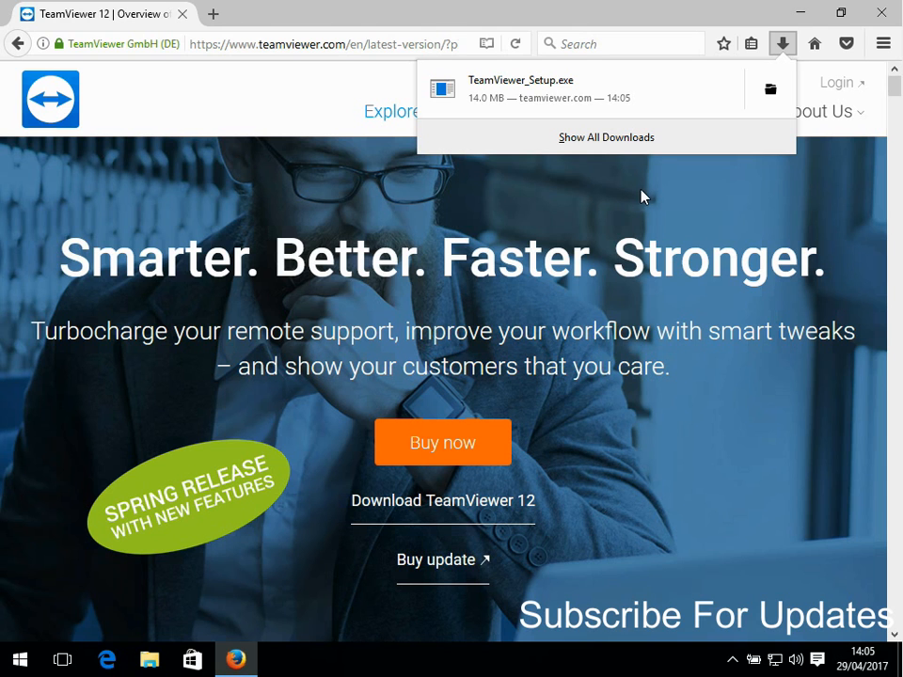
pyautogui.moveTo(8, 102)
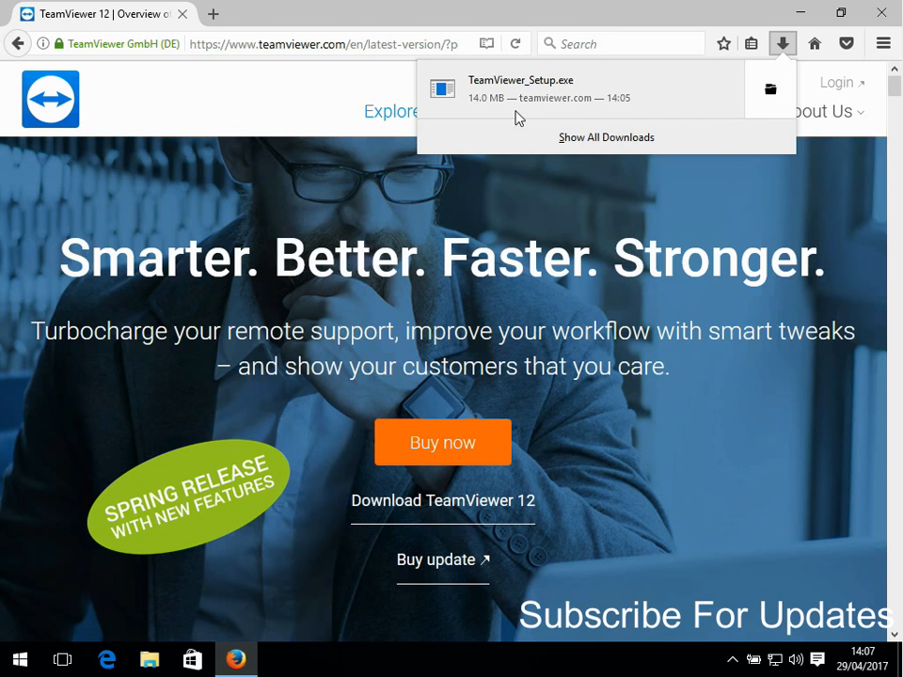
pyautogui.moveTo(516, 113)
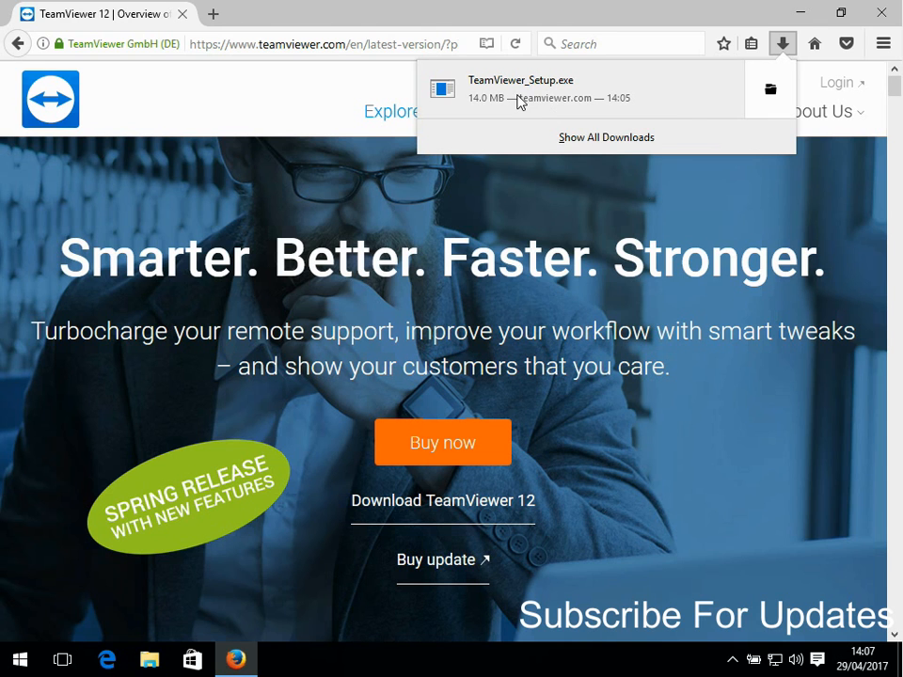
pyautogui.click(188, 113)
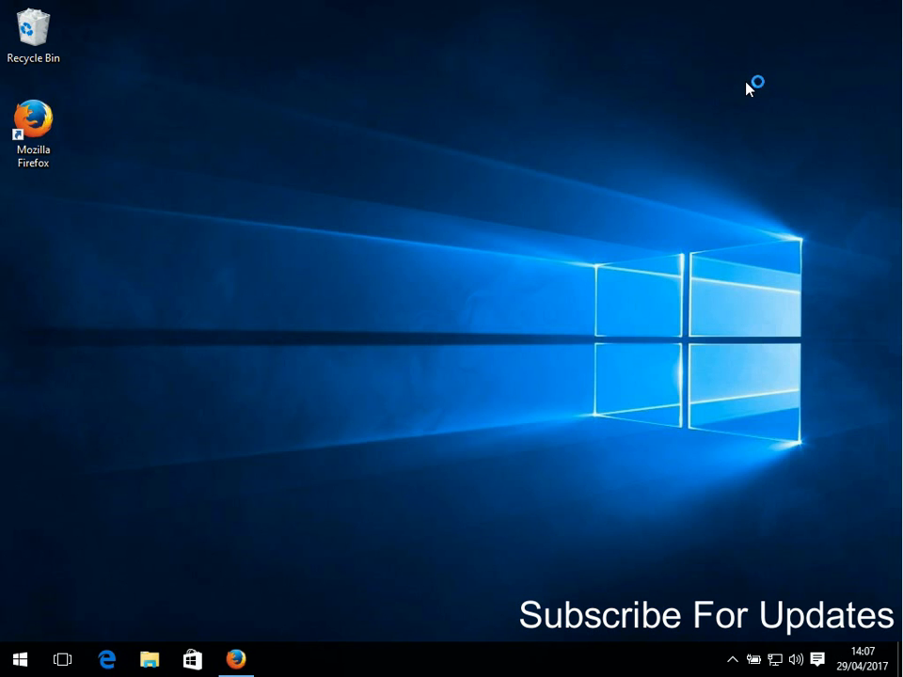
pyautogui.moveTo(357, 218)
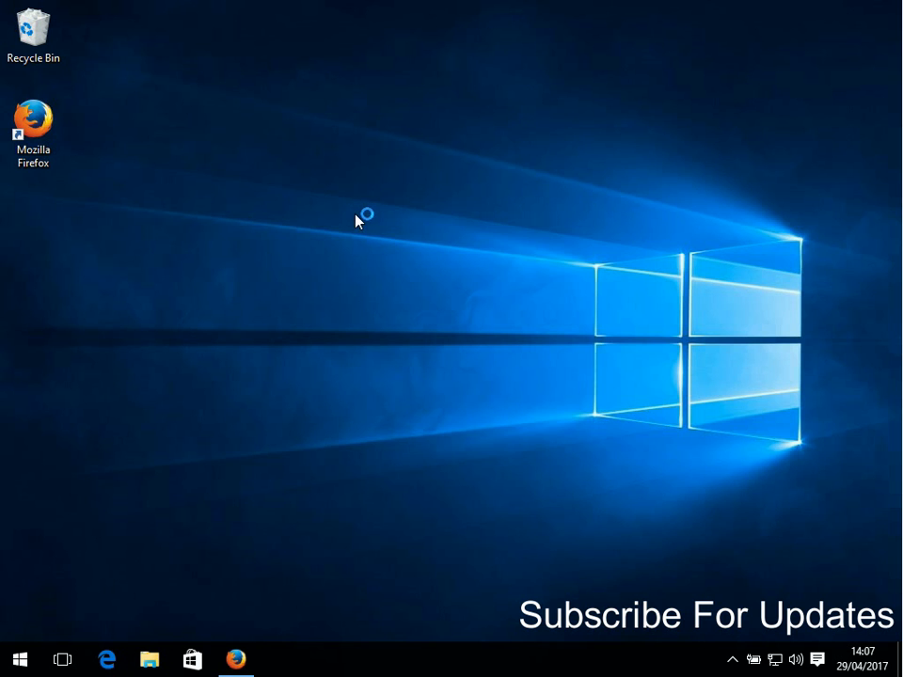
pyautogui.click(278, 658)
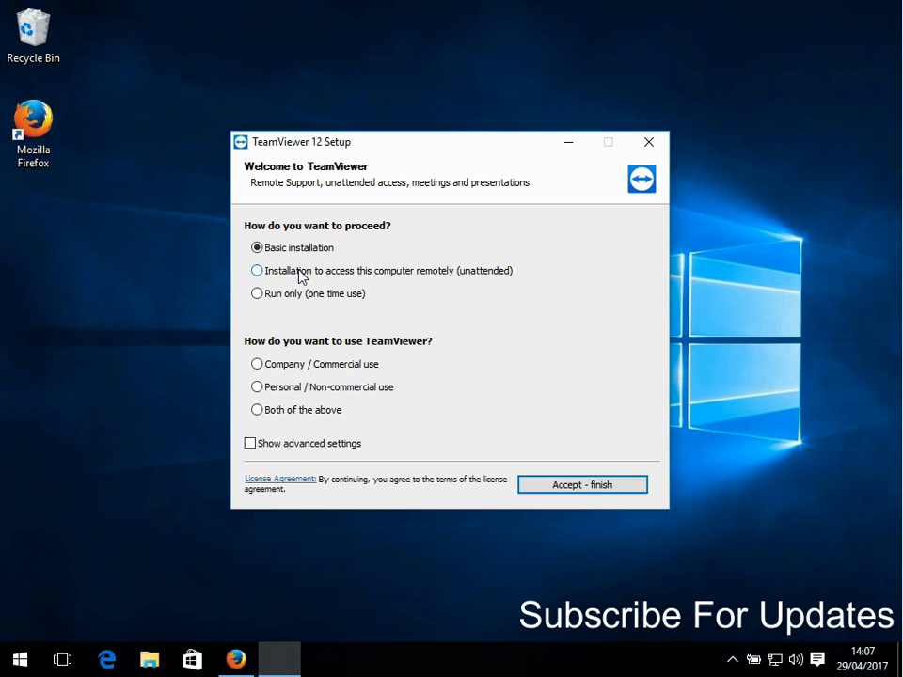
# - Choose 'Run only (one time use)' and 'Personal / Non-commercial use' in the setup
pyautogui.click(255, 248)
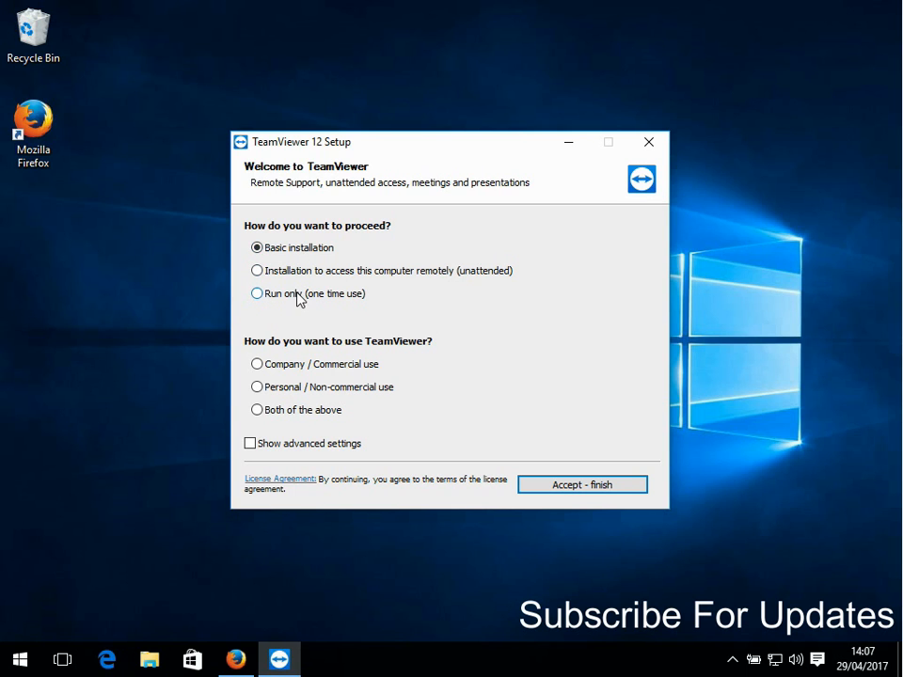
pyautogui.click(256, 293)
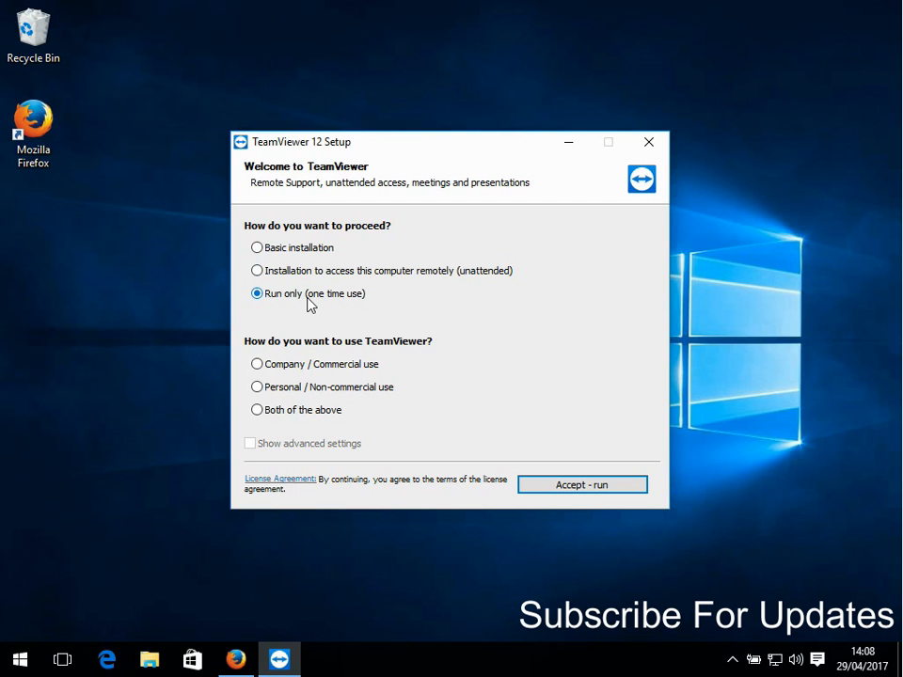
pyautogui.moveTo(267, 308)
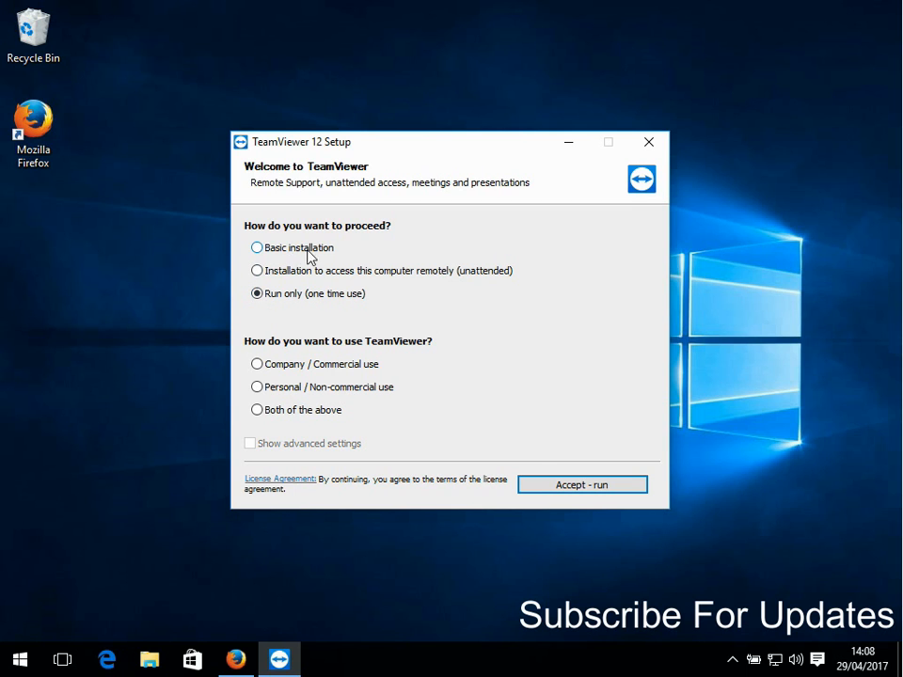
pyautogui.moveTo(303, 402)
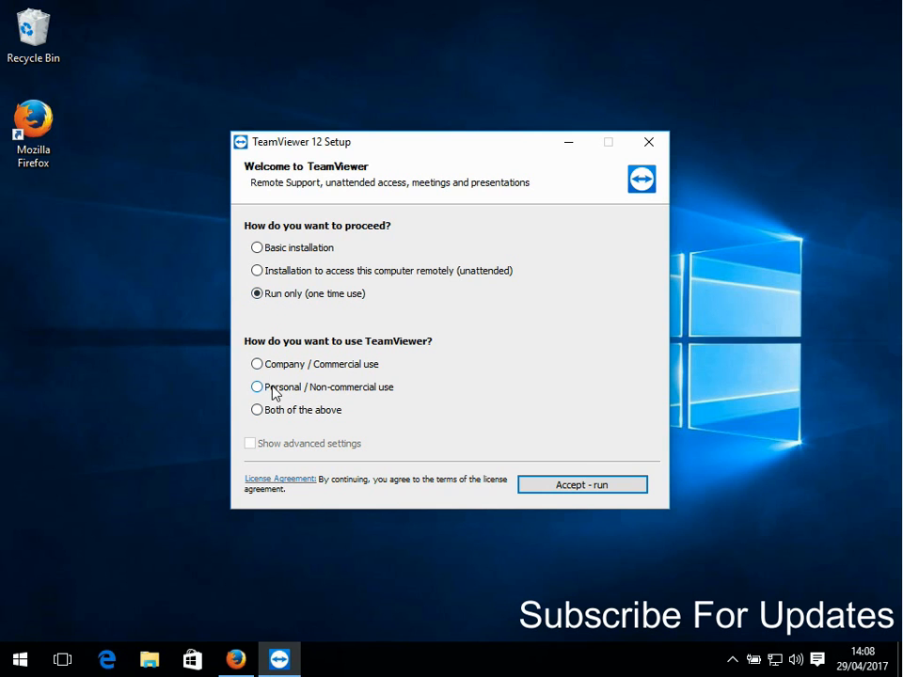
pyautogui.click(256, 387)
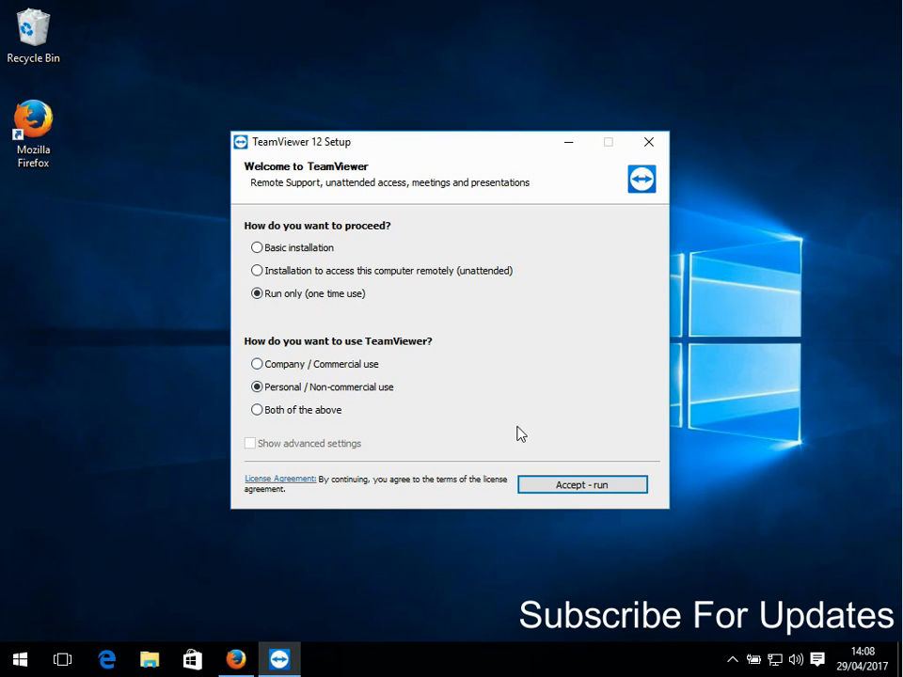
pyautogui.moveTo(581, 485)
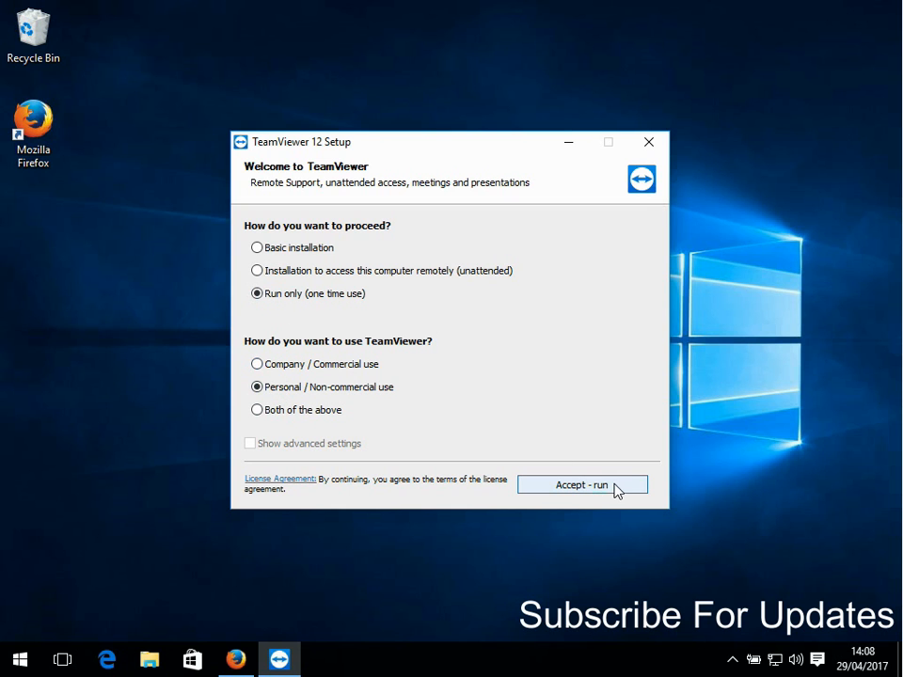
# - Accept and run TeamViewer, allow the UAC prompt and dismiss the feature tour
pyautogui.click(581, 486)
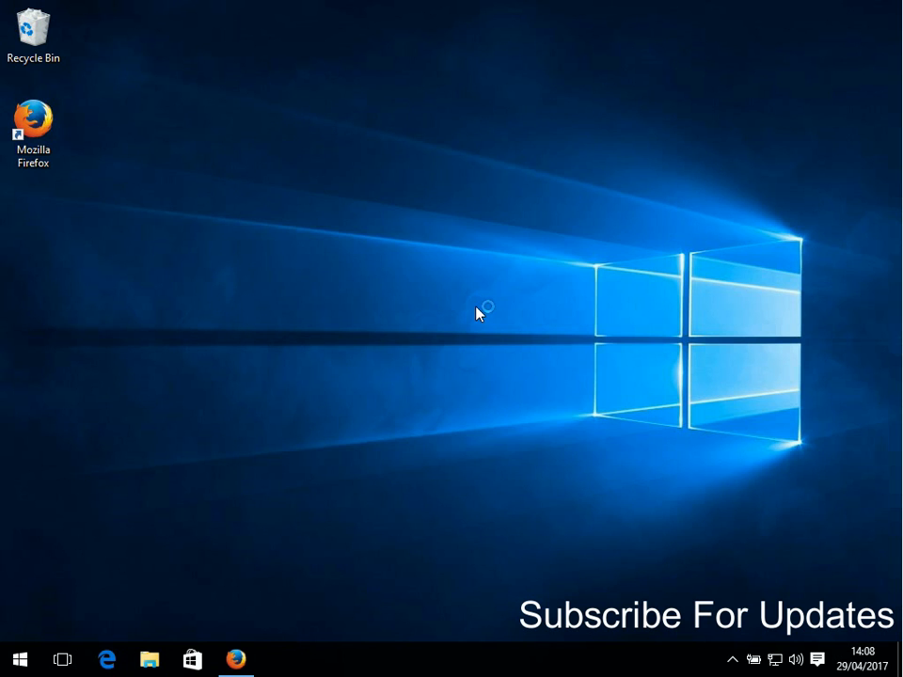
pyautogui.moveTo(367, 279)
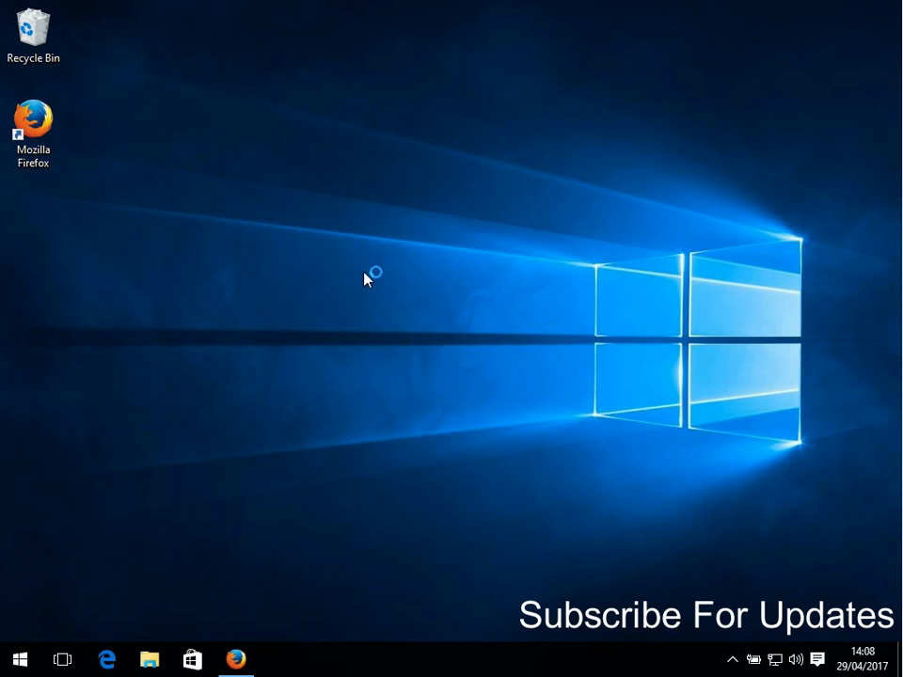
pyautogui.moveTo(369, 299)
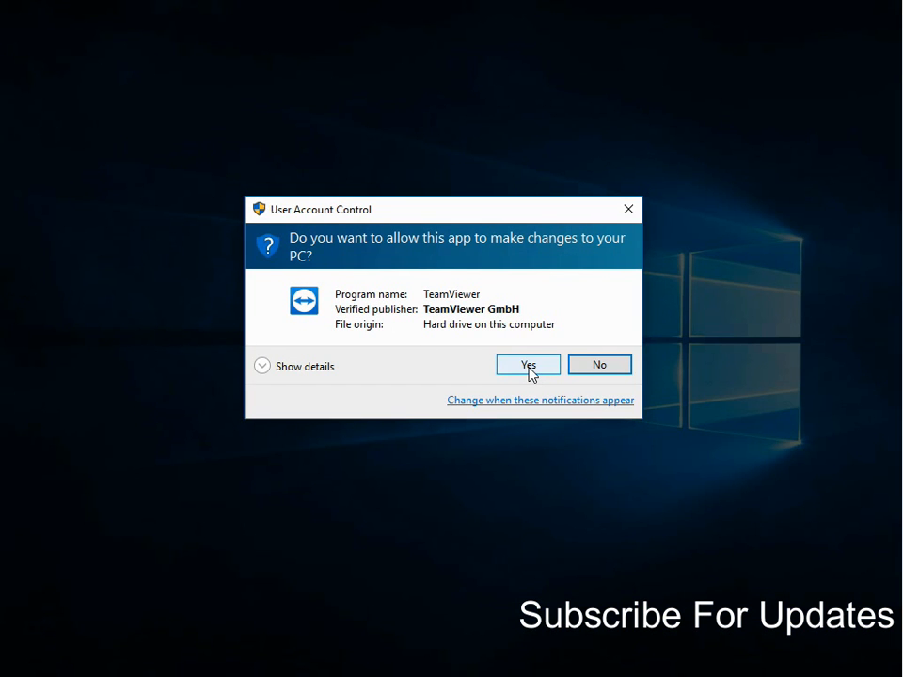
pyautogui.click(526, 365)
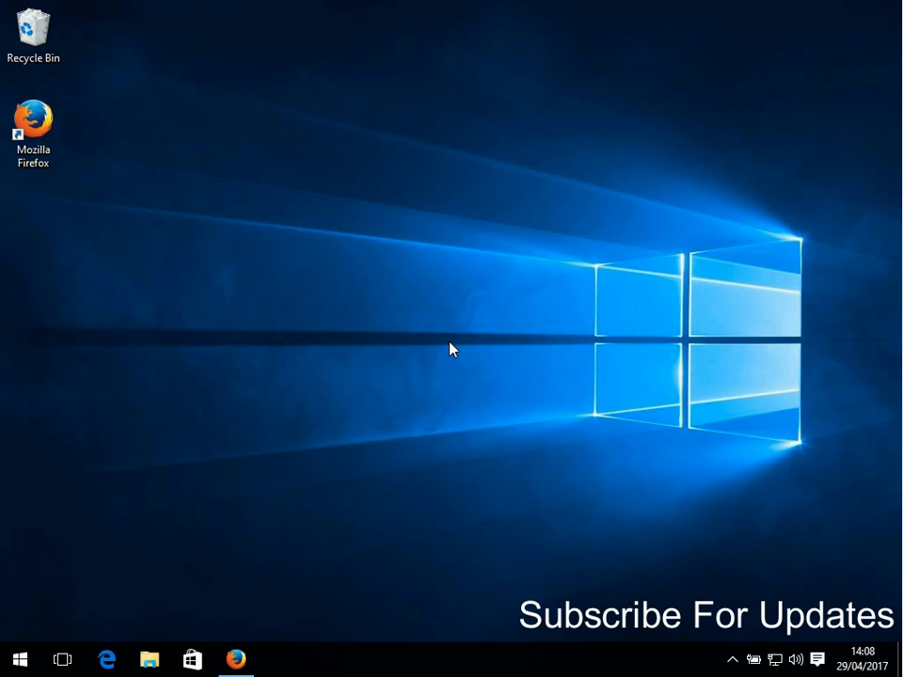
pyautogui.moveTo(459, 347)
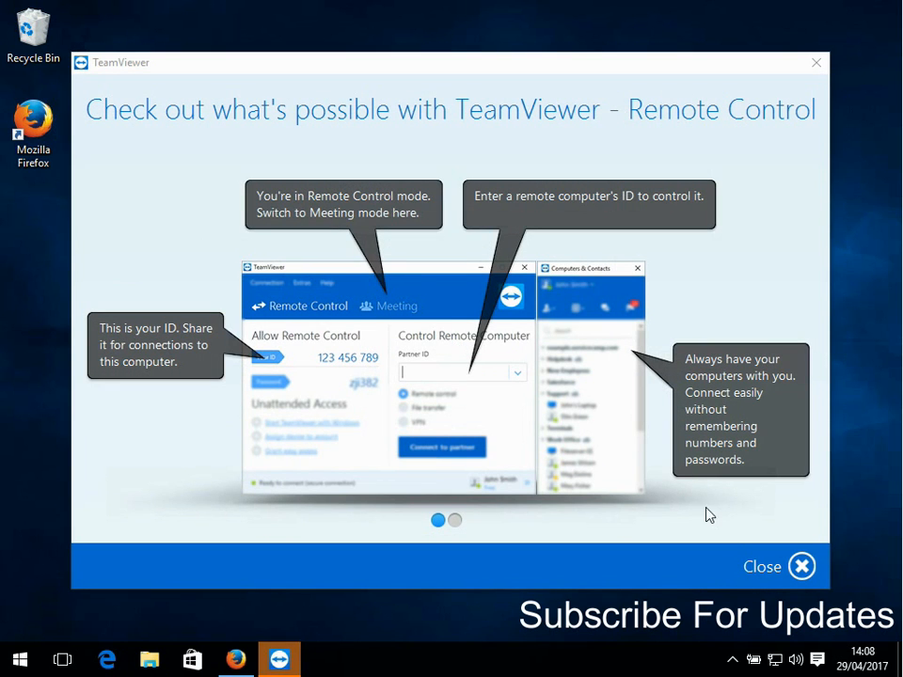
pyautogui.moveTo(545, 259)
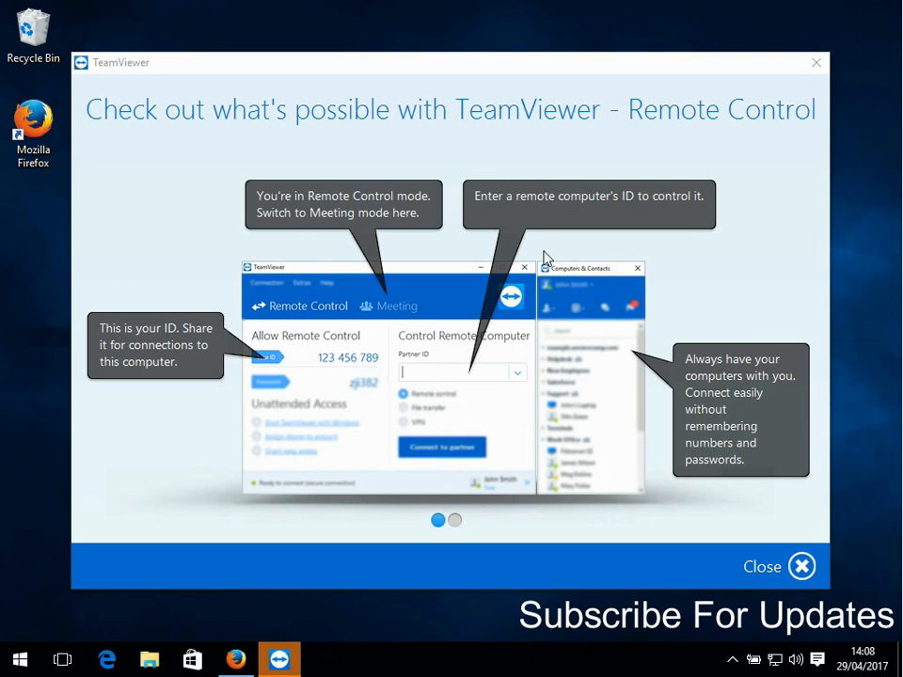
pyautogui.moveTo(801, 566)
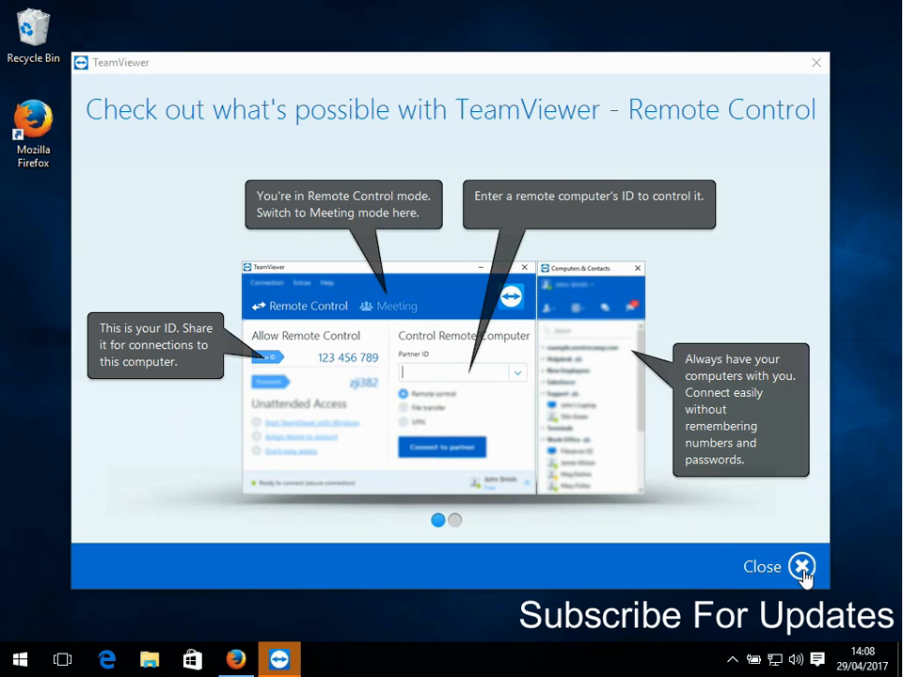
pyautogui.click(801, 566)
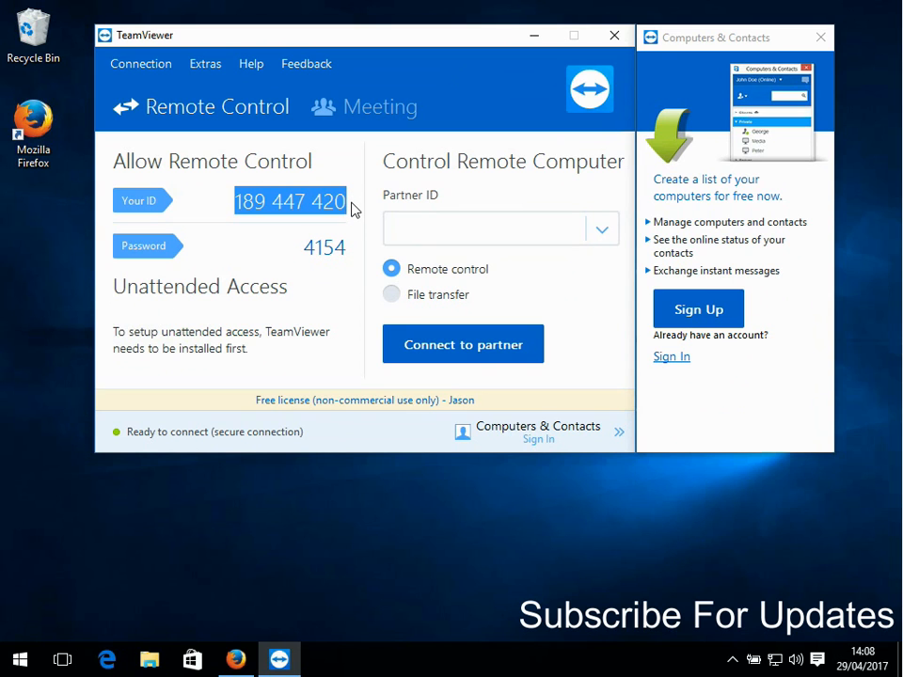
pyautogui.moveTo(273, 230)
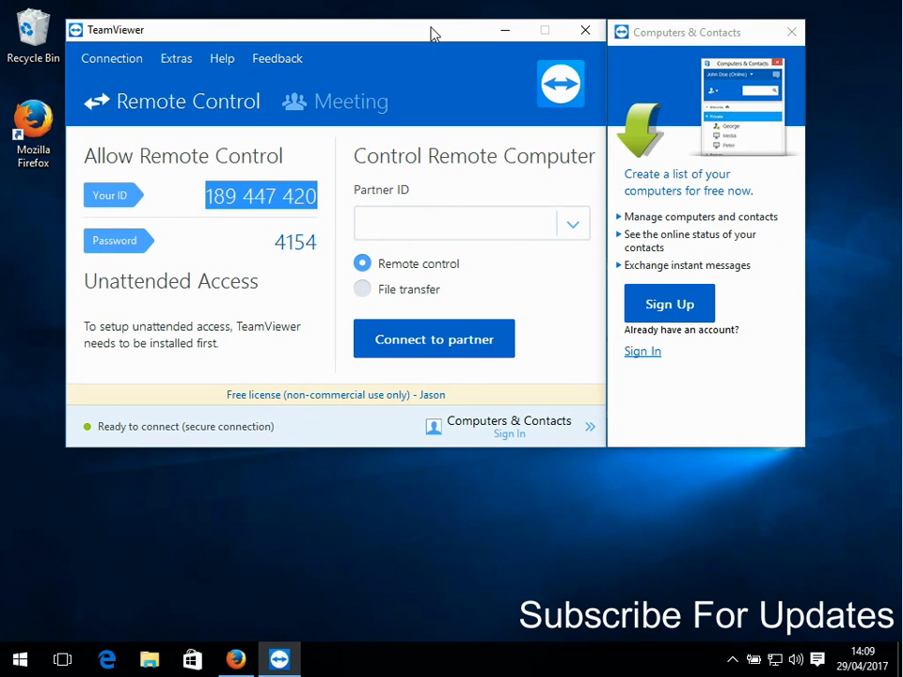
# - Review this computer's ID and password, then move to the Partner ID box
pyautogui.click(457, 222)
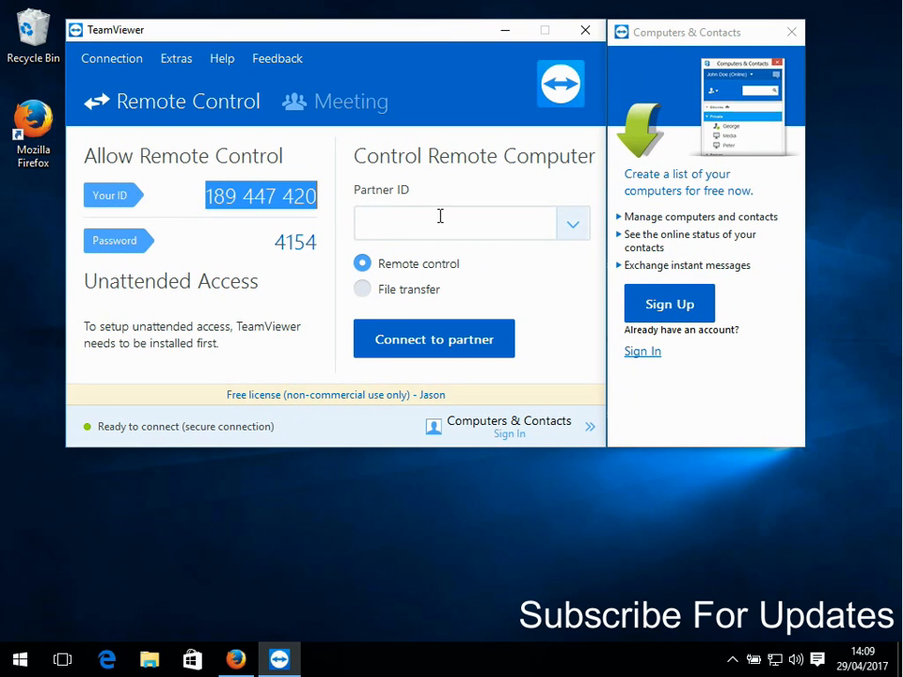
pyautogui.moveTo(385, 229)
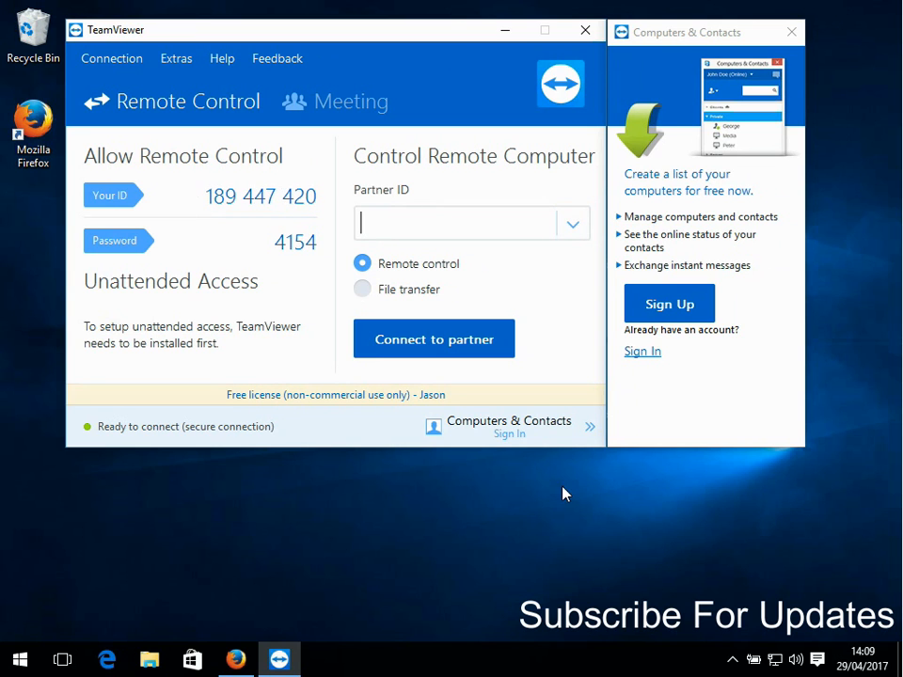
# - Enter partner ID 1111111 under Control Remote Computer
pyautogui.write('1111111')
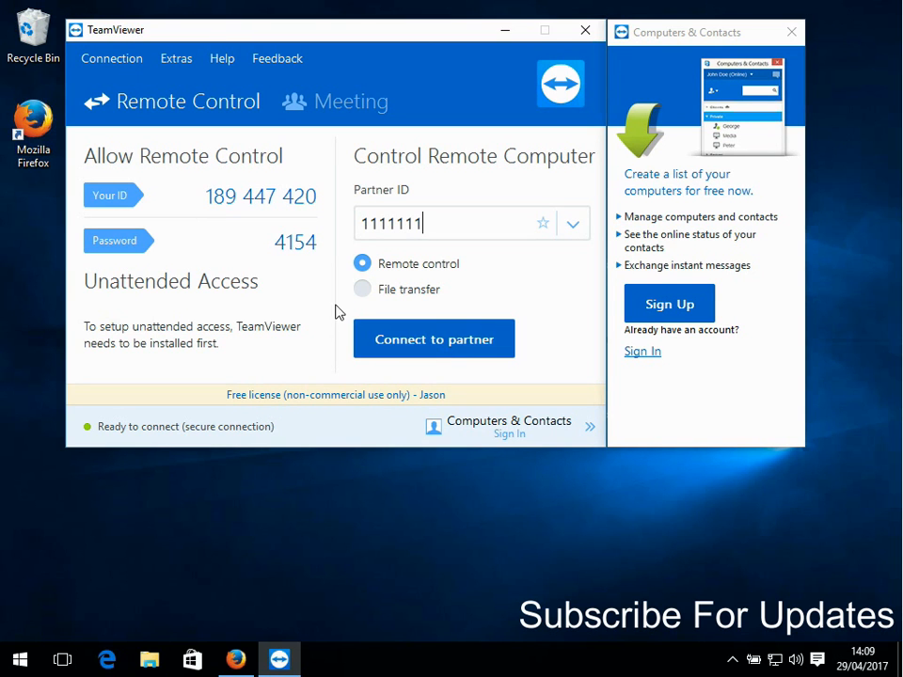
pyautogui.moveTo(338, 289)
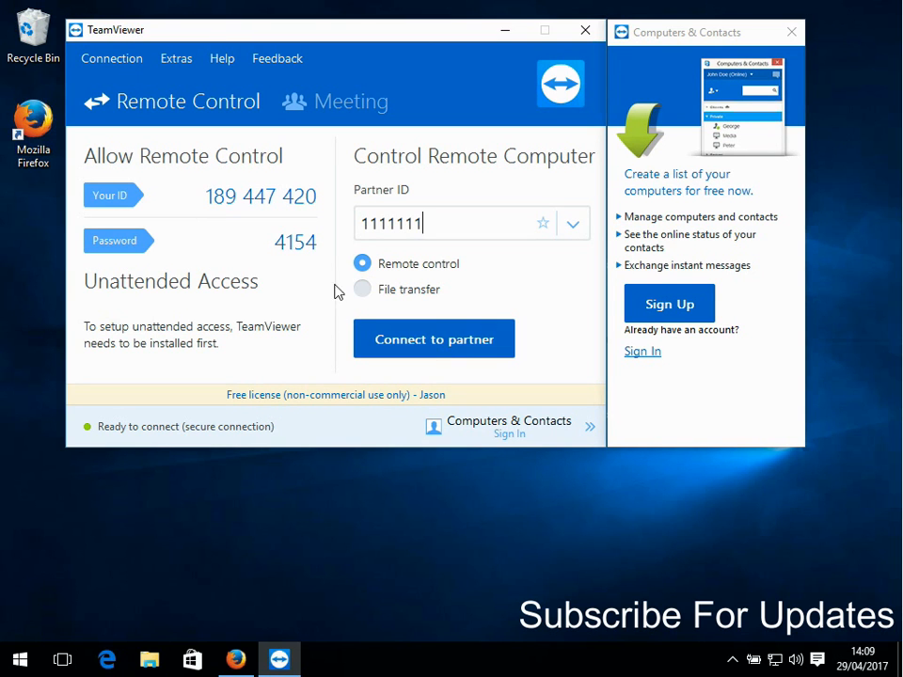